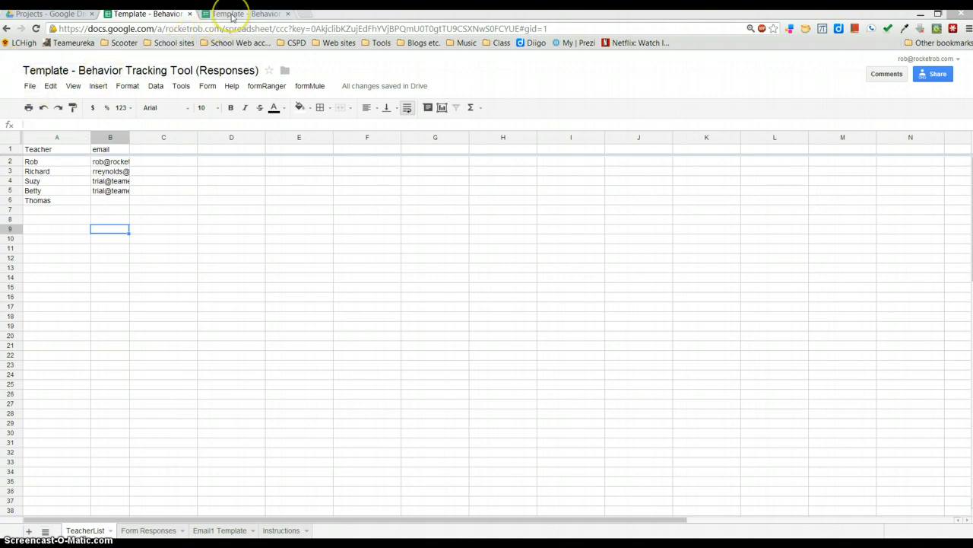
mouse_move(243, 14)
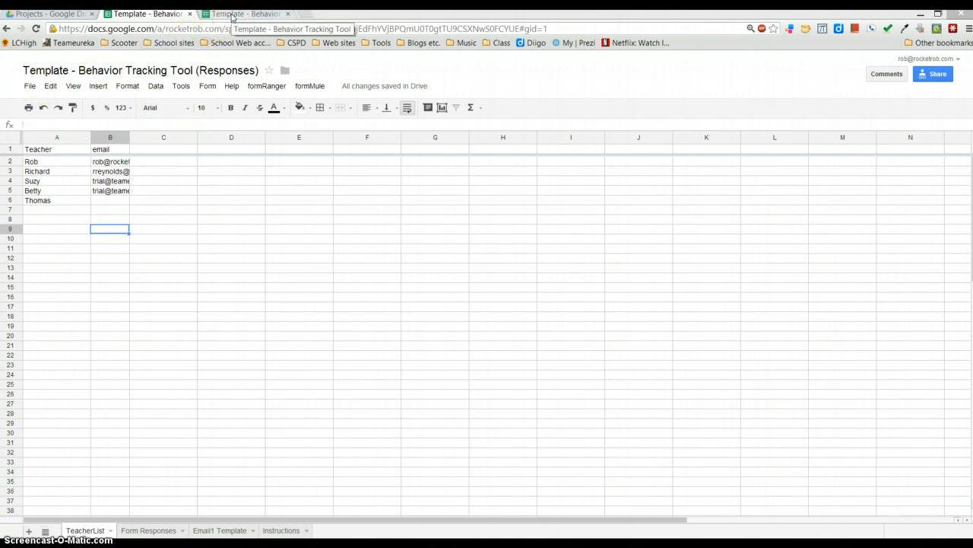
Step: Review the live form's Teacher and Reporting Adult dropdown choices
left_click(243, 14)
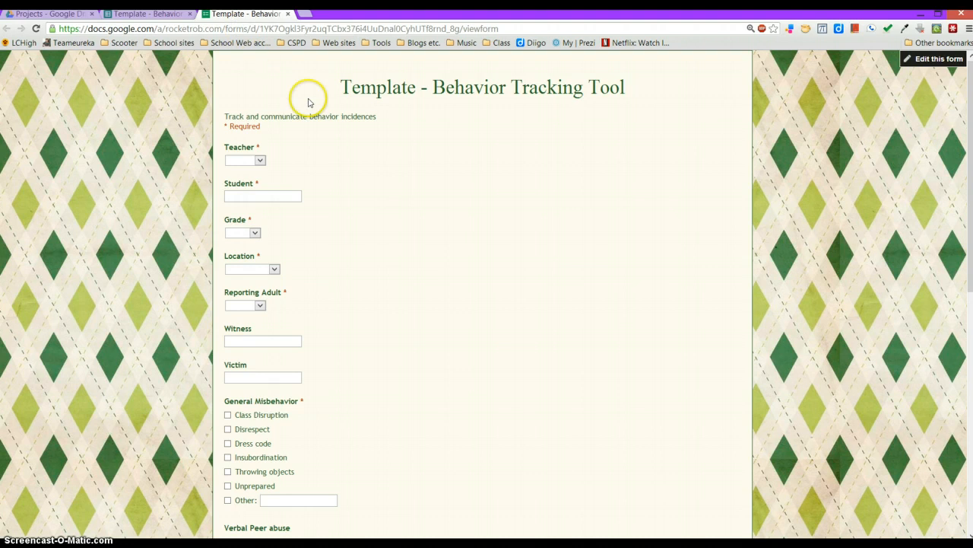
mouse_move(262, 162)
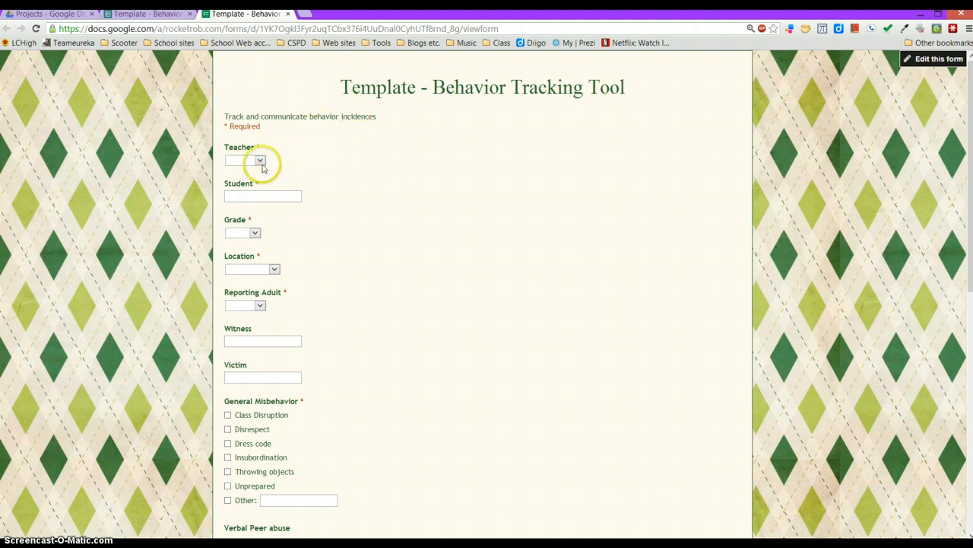
left_click(261, 159)
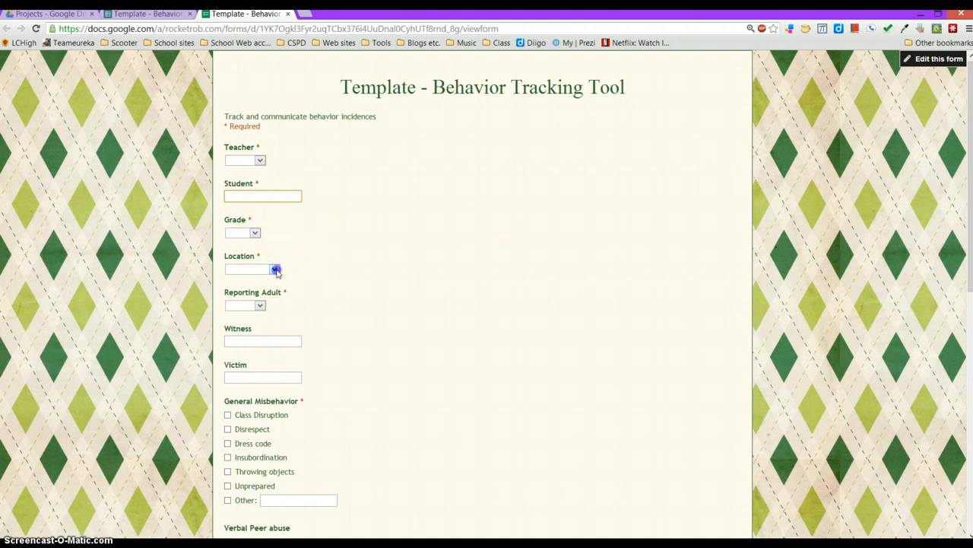
scroll("down", 3)
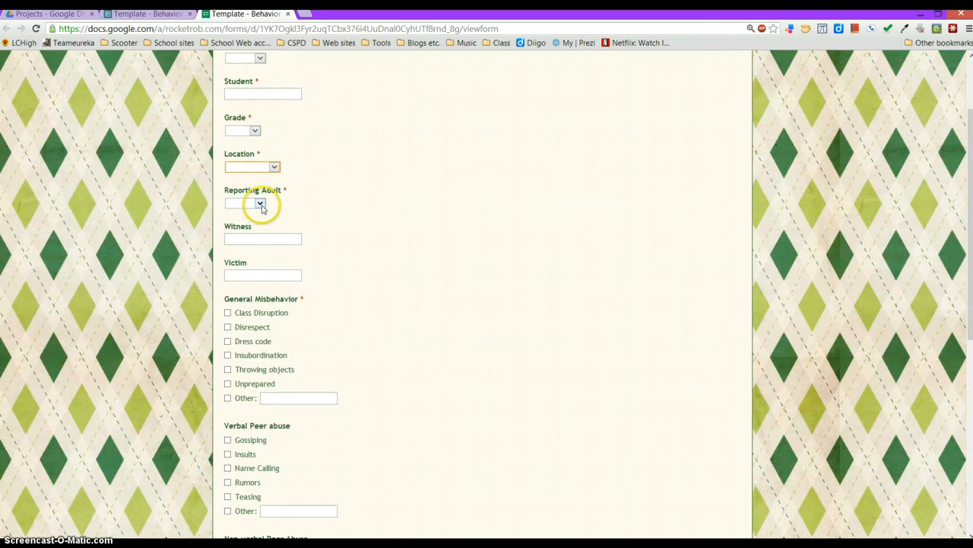
left_click(259, 204)
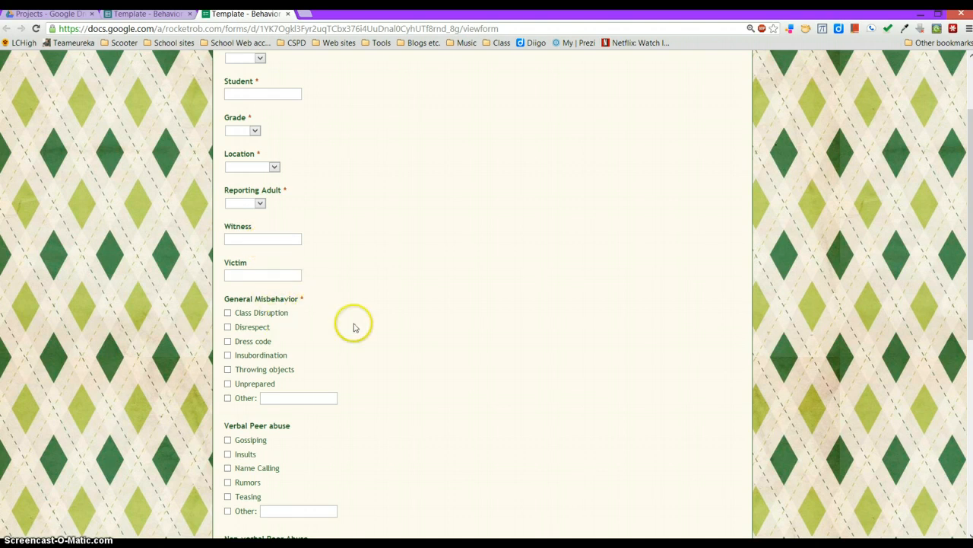
Step: Scroll through the remaining questions down to the Submit button
scroll("down", 3)
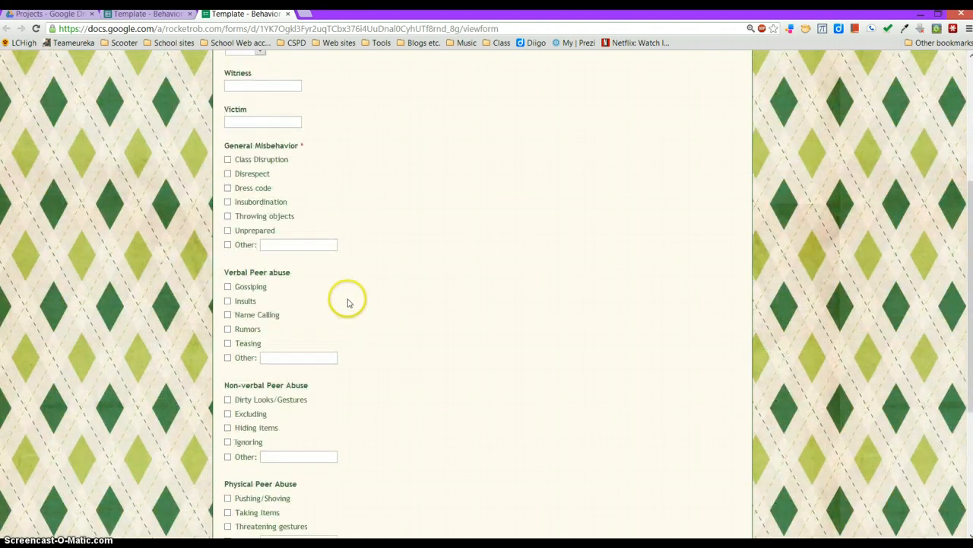
mouse_move(394, 295)
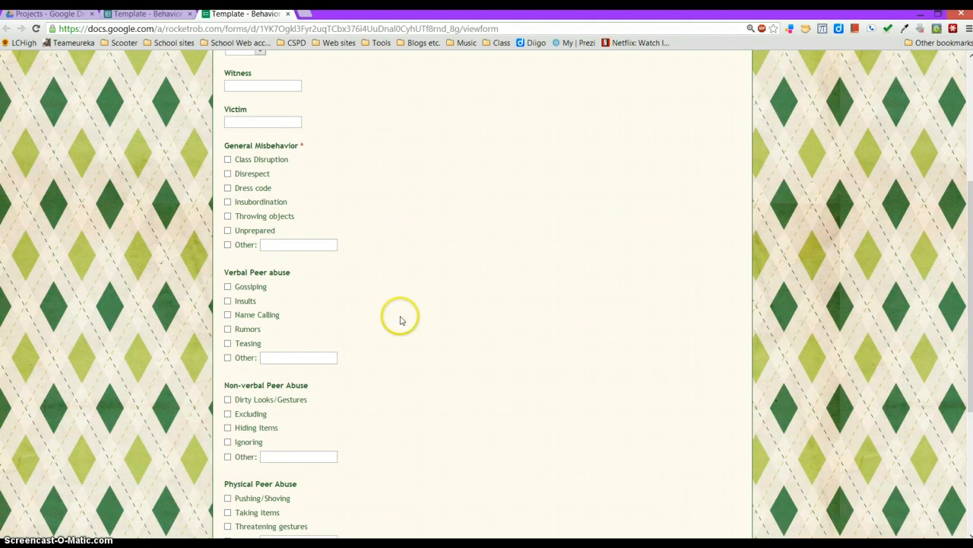
scroll("down", 3)
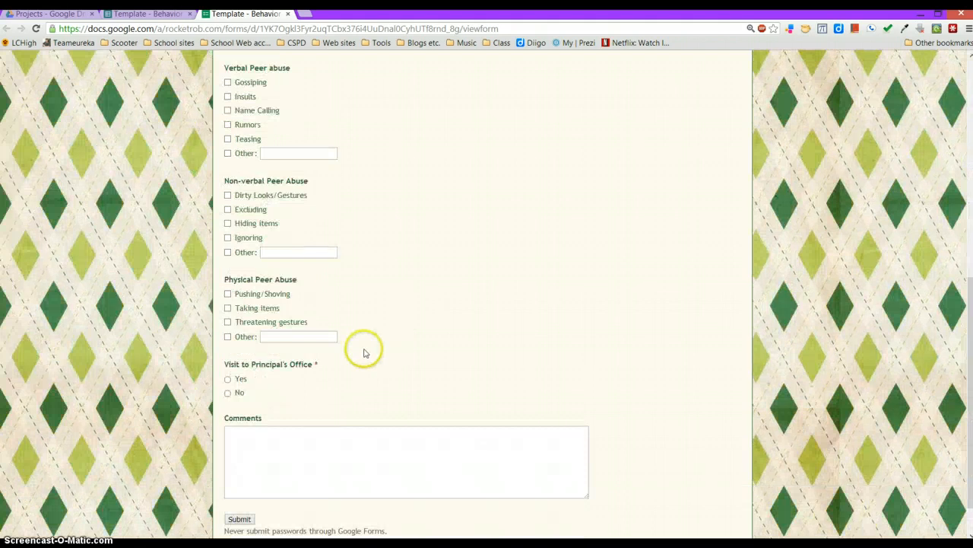
mouse_move(271, 377)
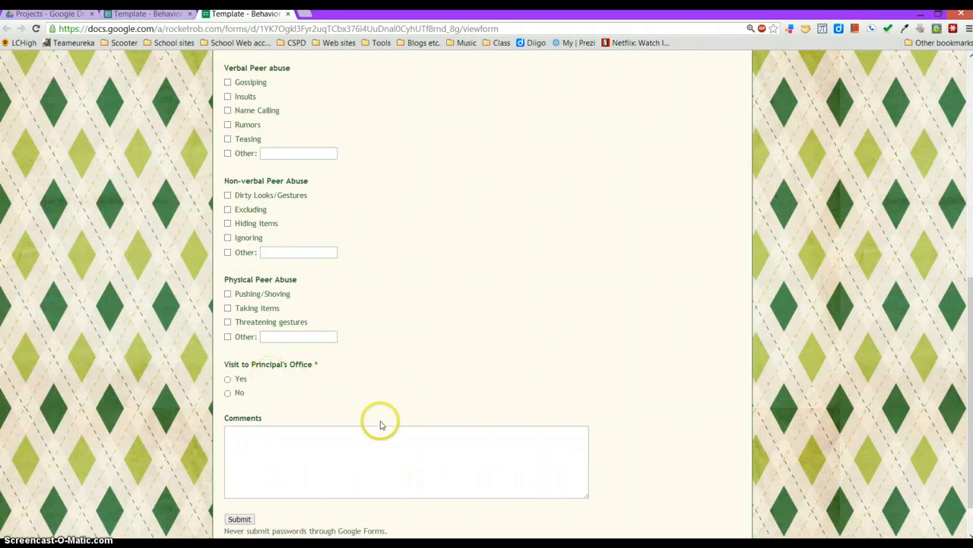
scroll("down", 3)
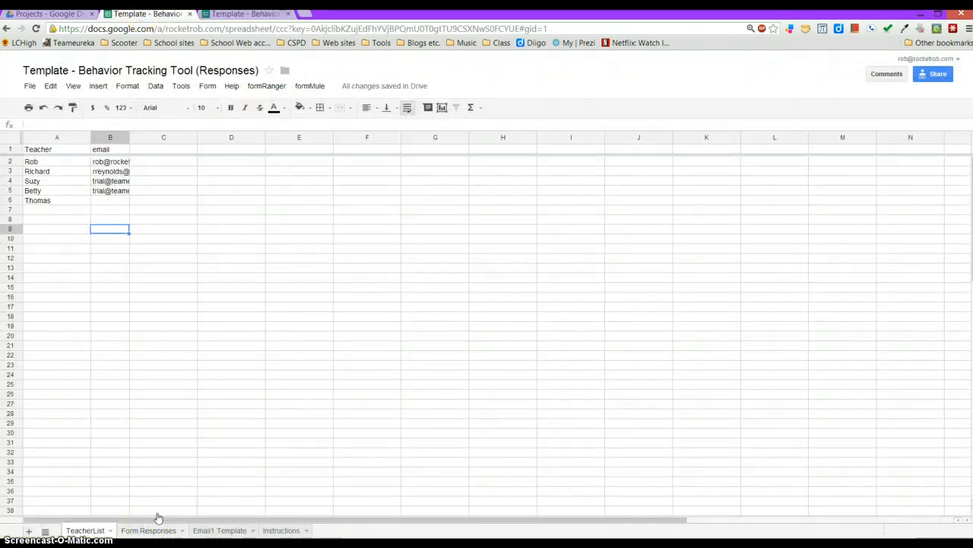
Step: View the Form Responses sheet's single test response across its question columns
left_click(149, 529)
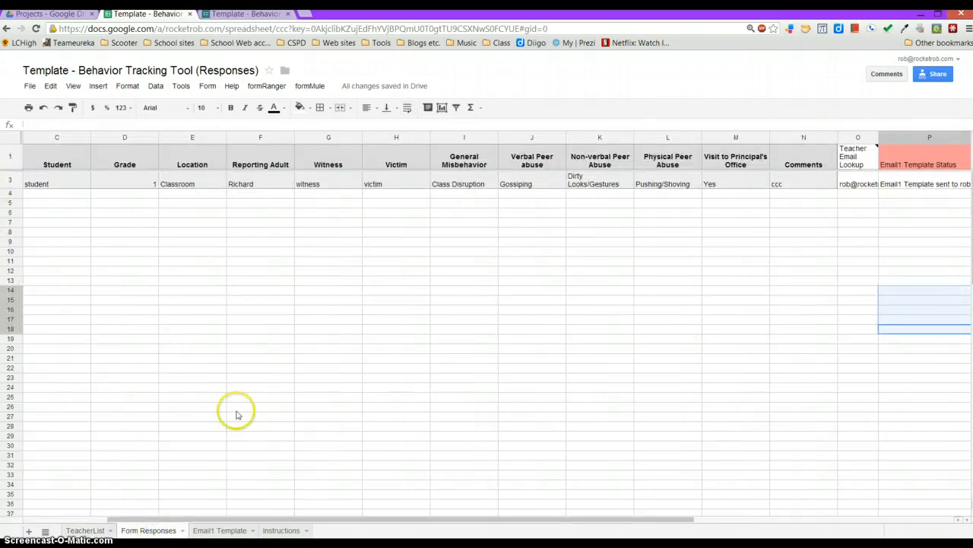
scroll("left", 3)
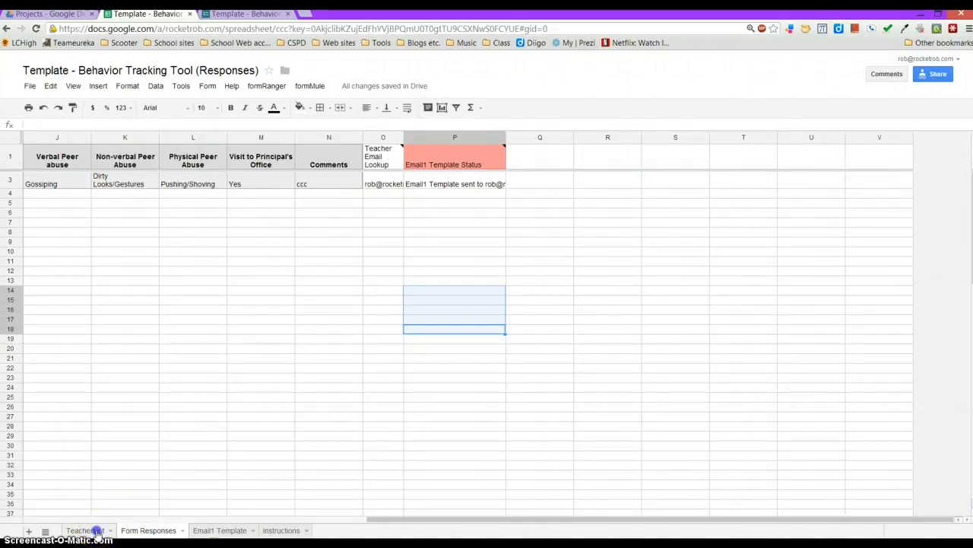
Step: Add the teacher Bob in row 7 of the TeacherList sheet beneath Thomas
left_click(85, 529)
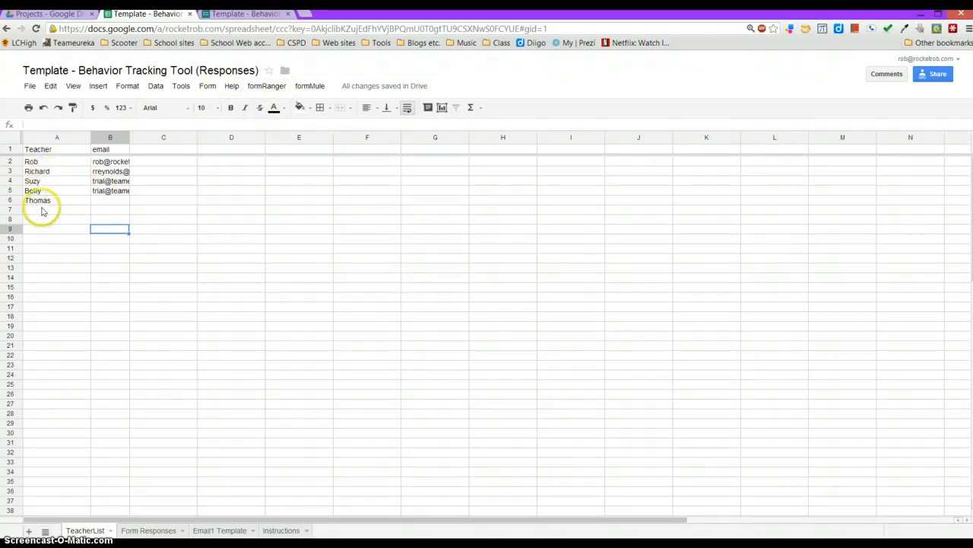
mouse_move(69, 205)
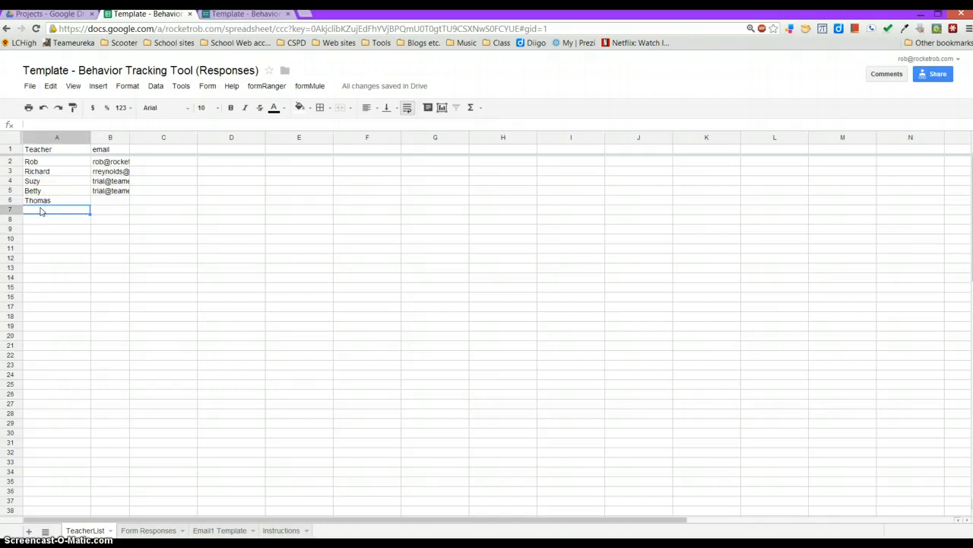
type("Bob")
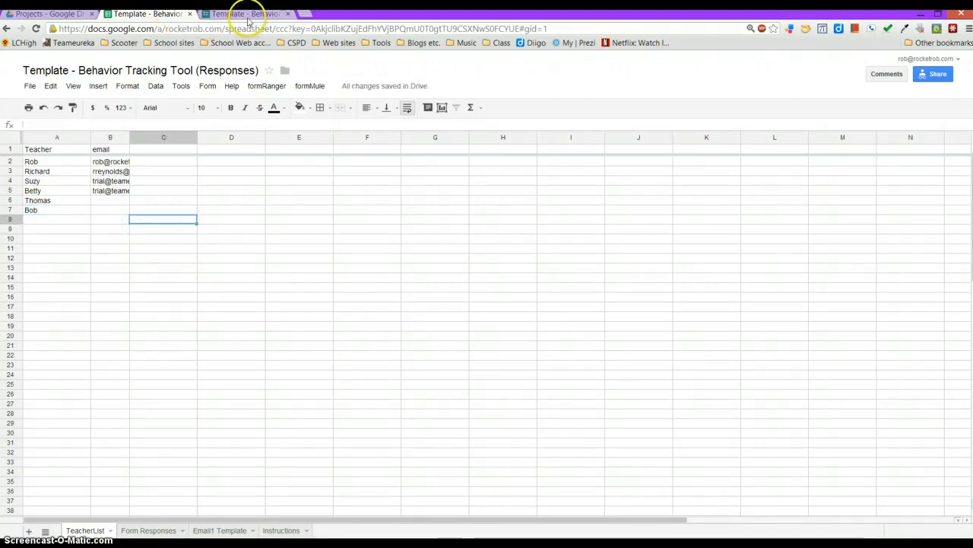
Step: Reload the live form and confirm Bob appears among the Teacher choices
left_click(243, 14)
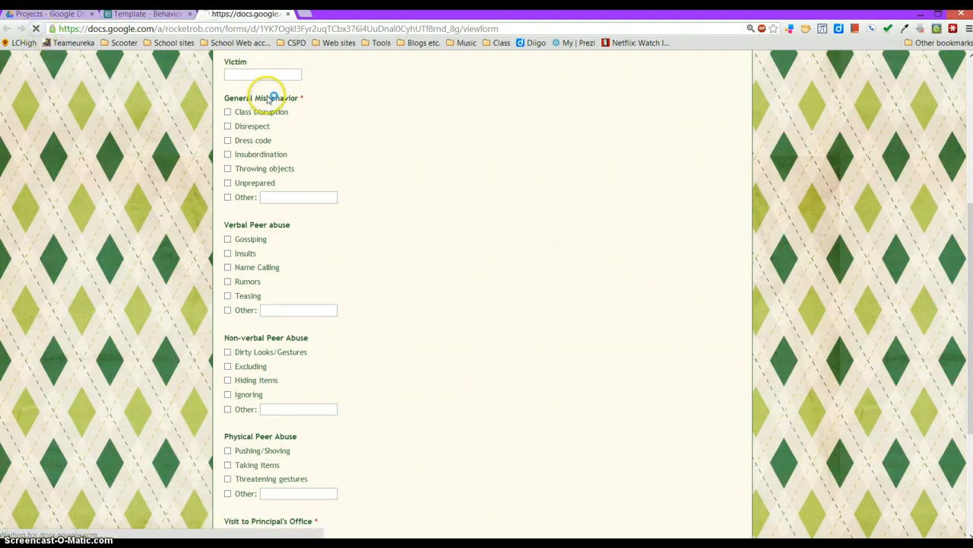
mouse_move(341, 134)
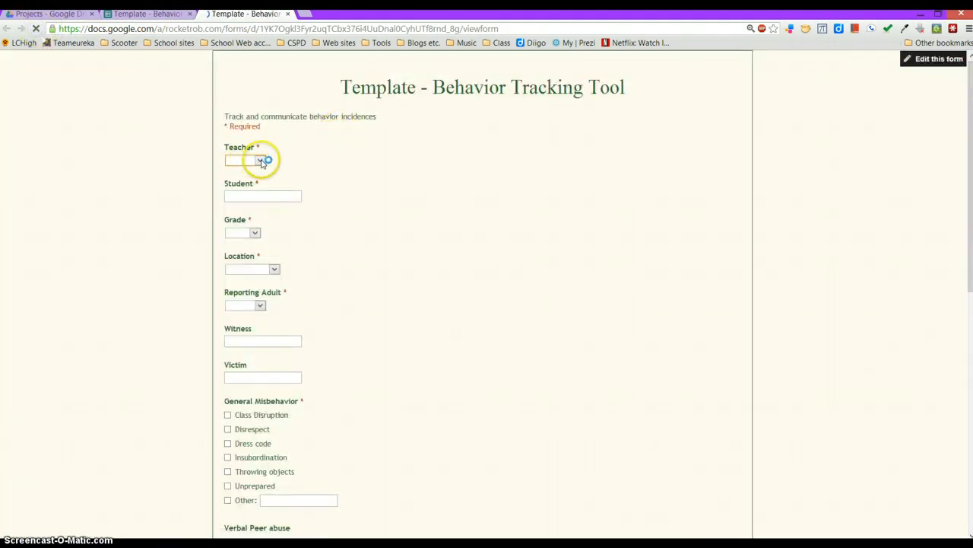
left_click(260, 159)
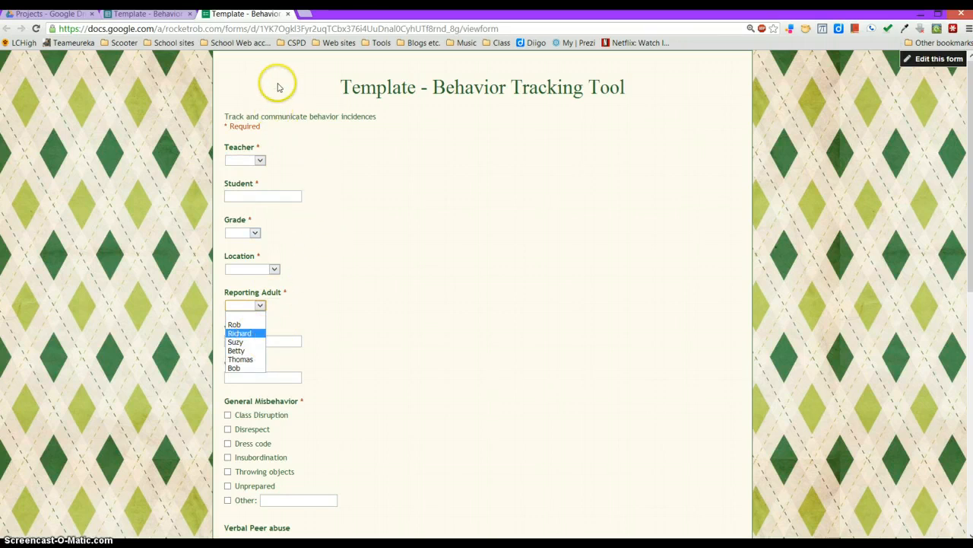
mouse_move(283, 162)
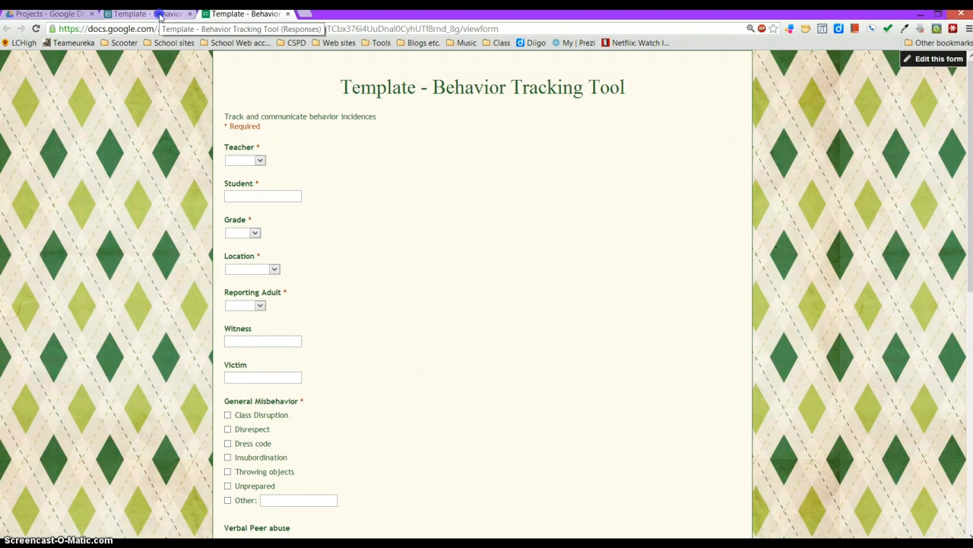
Step: Return to the responses spreadsheet's TeacherList sheet ending with Bob
left_click(144, 14)
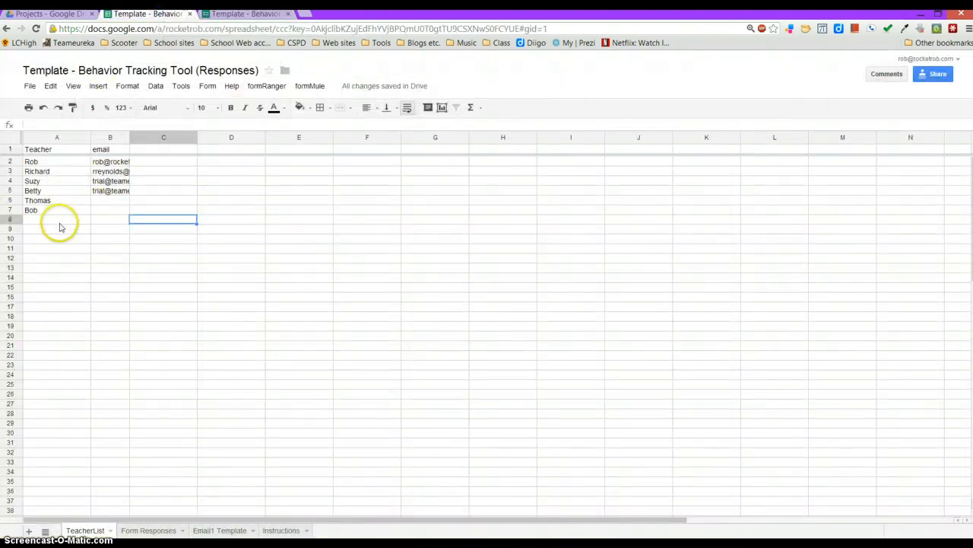
mouse_move(98, 262)
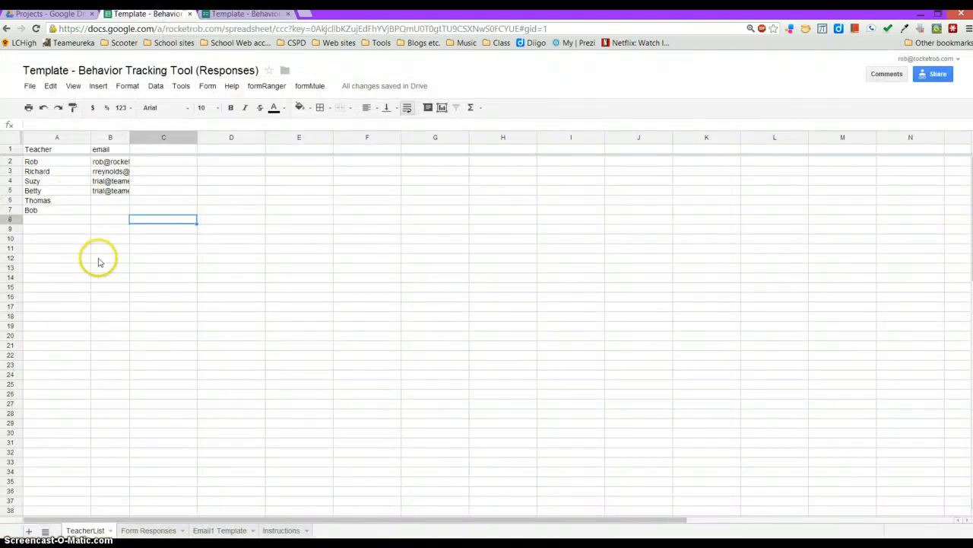
mouse_move(75, 237)
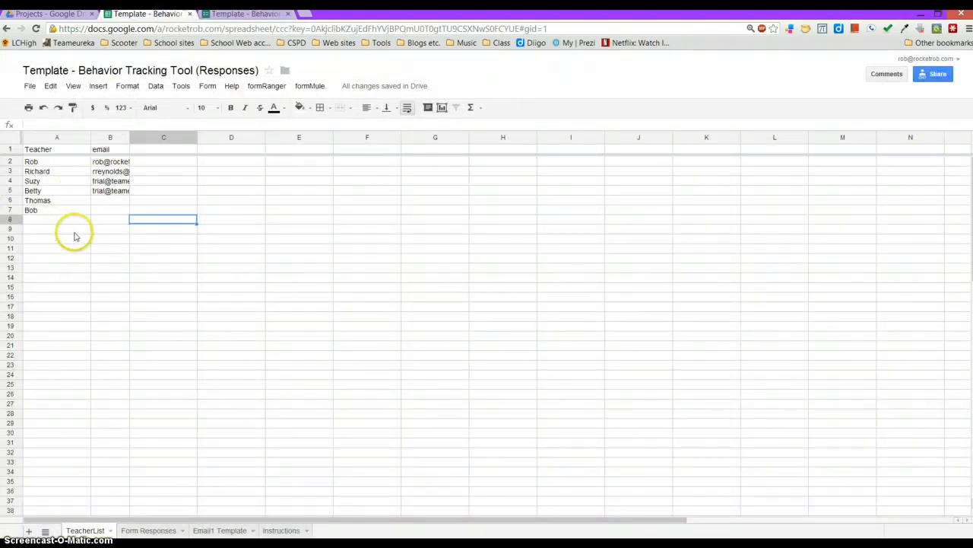
mouse_move(82, 234)
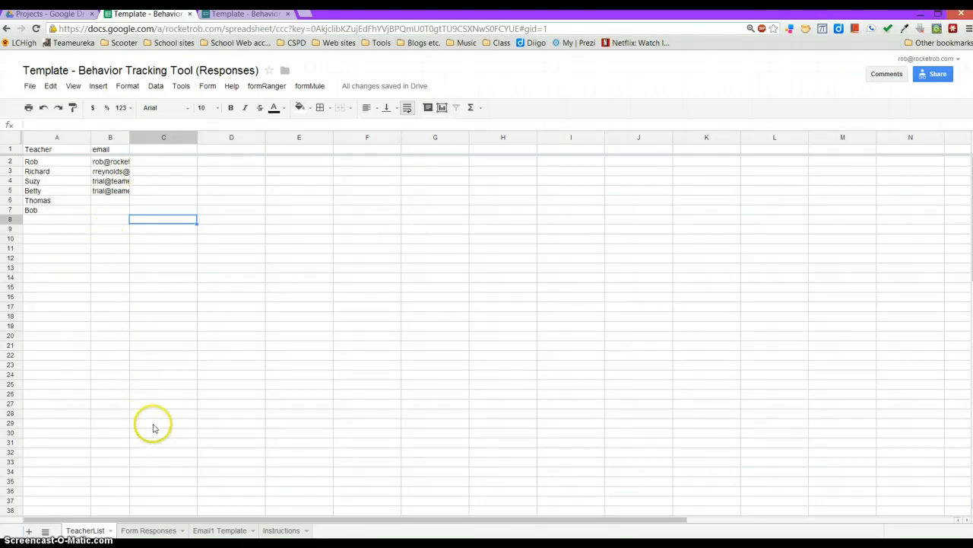
mouse_move(310, 85)
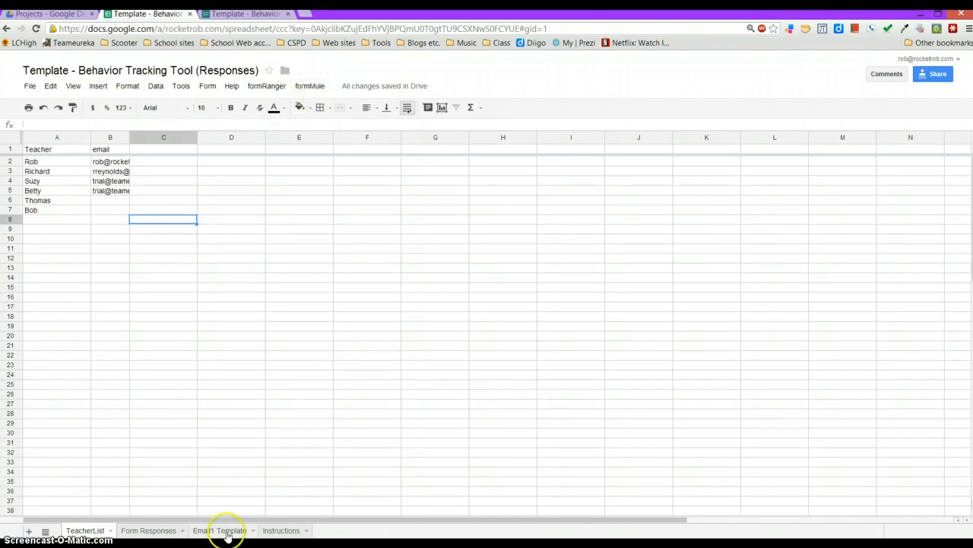
Step: Show the Email Template sheet's reply-to, recipient, subject and body settings
left_click(219, 529)
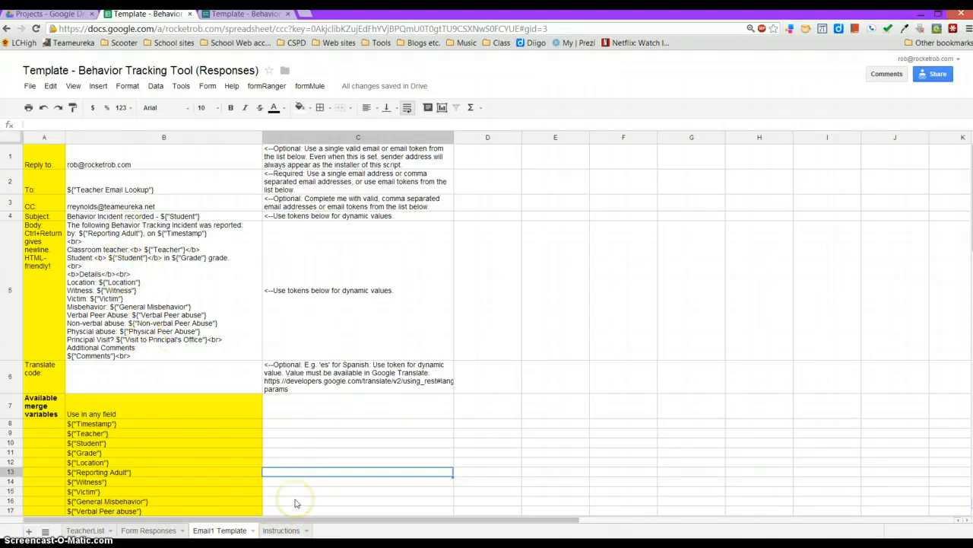
mouse_move(292, 410)
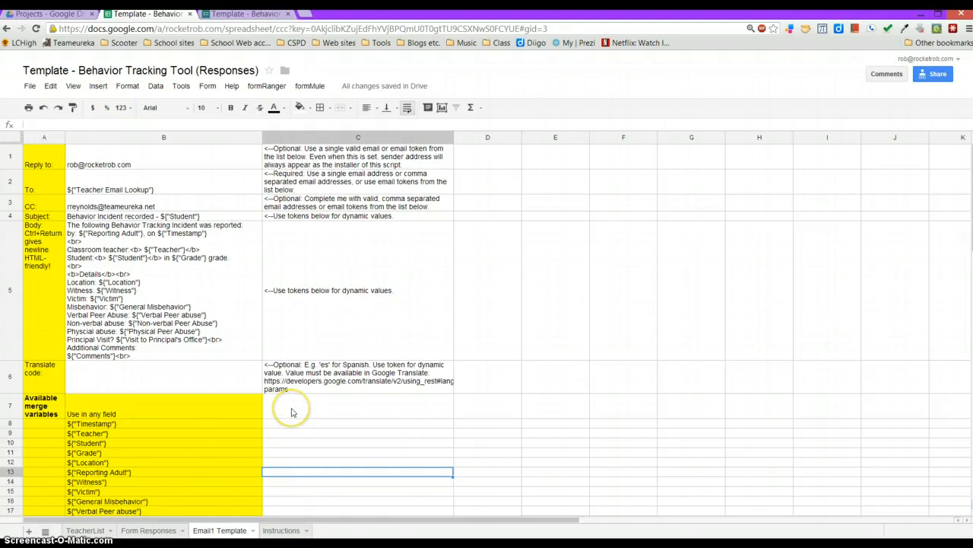
mouse_move(292, 448)
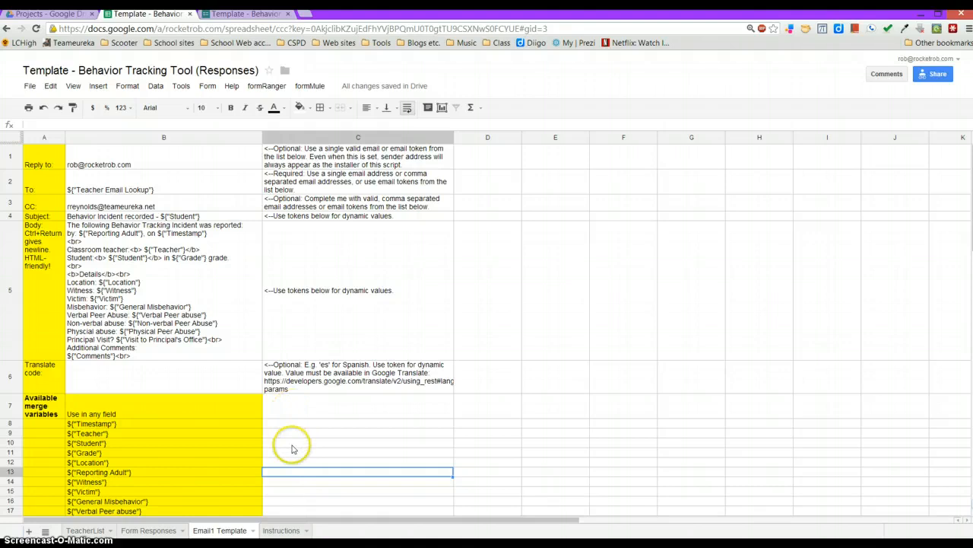